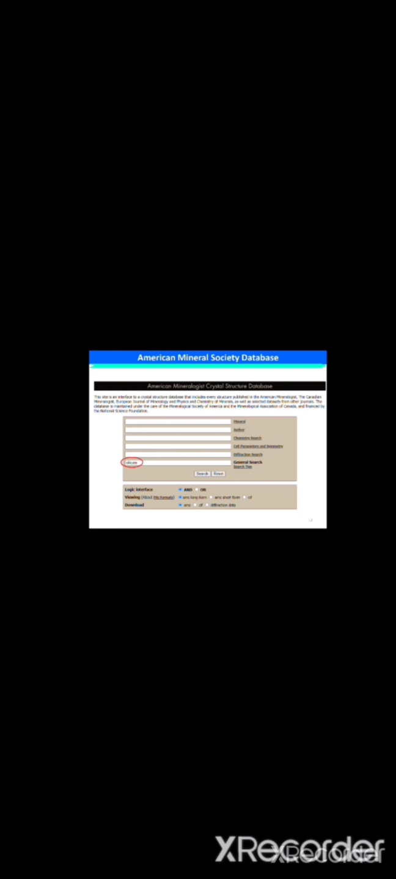
Advance to the database results slide listing the crystal structure's atom coordinates and download links
{"action": "left_click", "coordinate": [201, 473]}
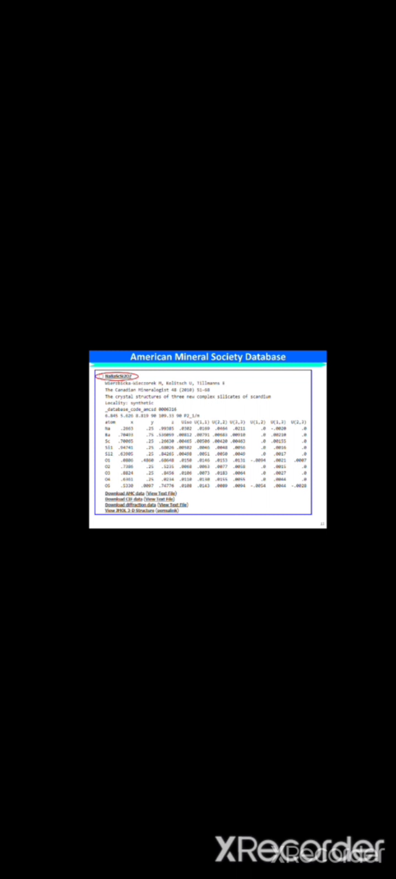